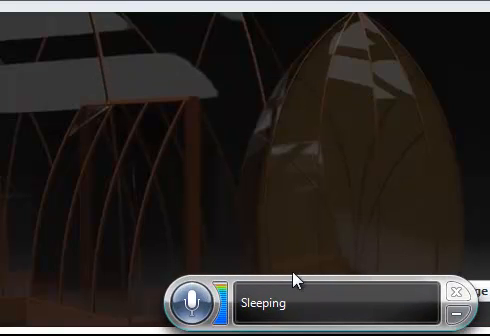
- Wake Speech Recognition via the microphone button so the bar prompts to say "start listening"
{"action": "left_click", "coordinate": [192, 304]}
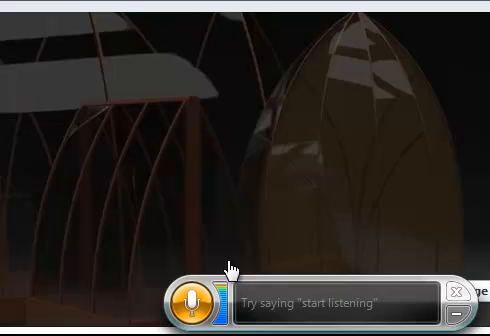